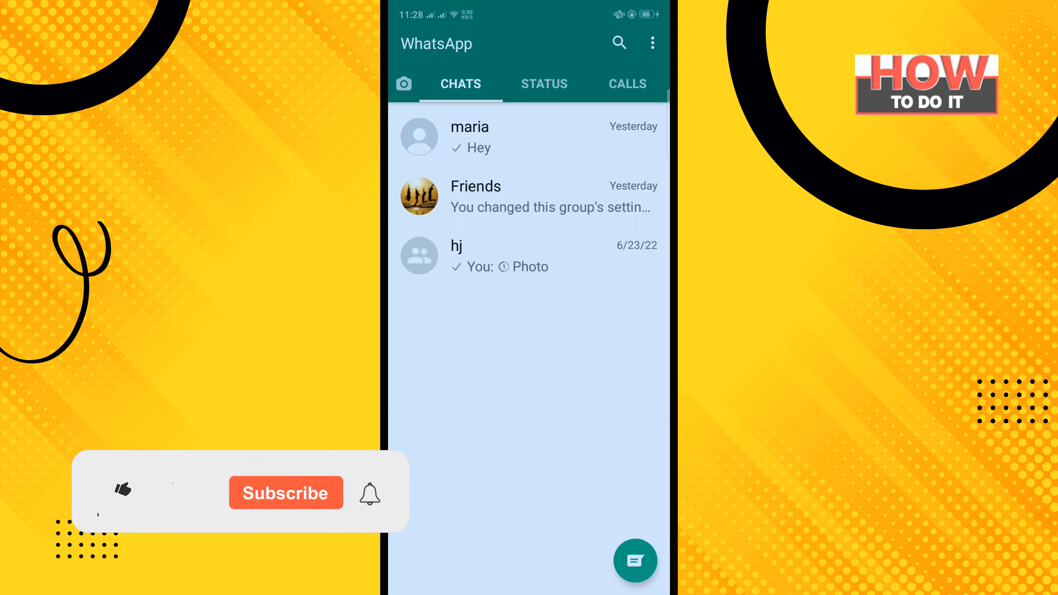
# Reach WhatsApp Settings from the chats screen via the three-dot menu.
pyautogui.click(122, 489)
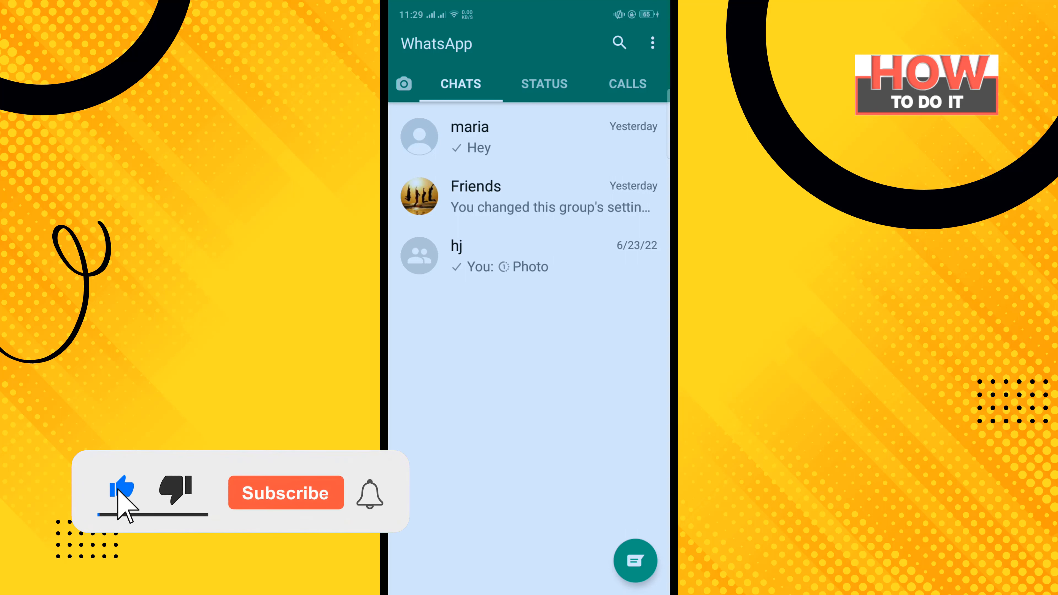
pyautogui.click(285, 493)
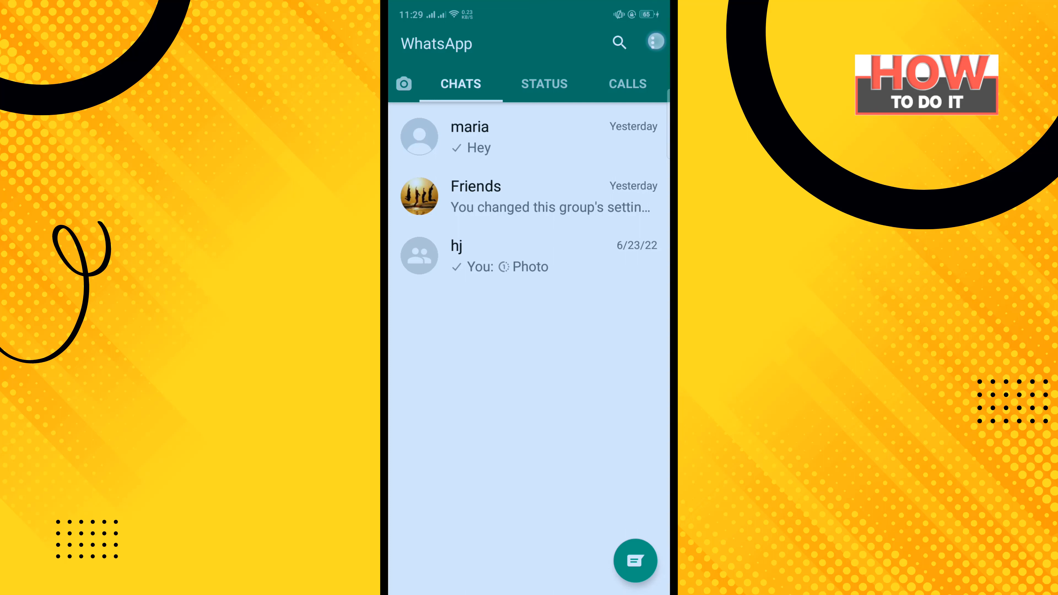
pyautogui.click(654, 42)
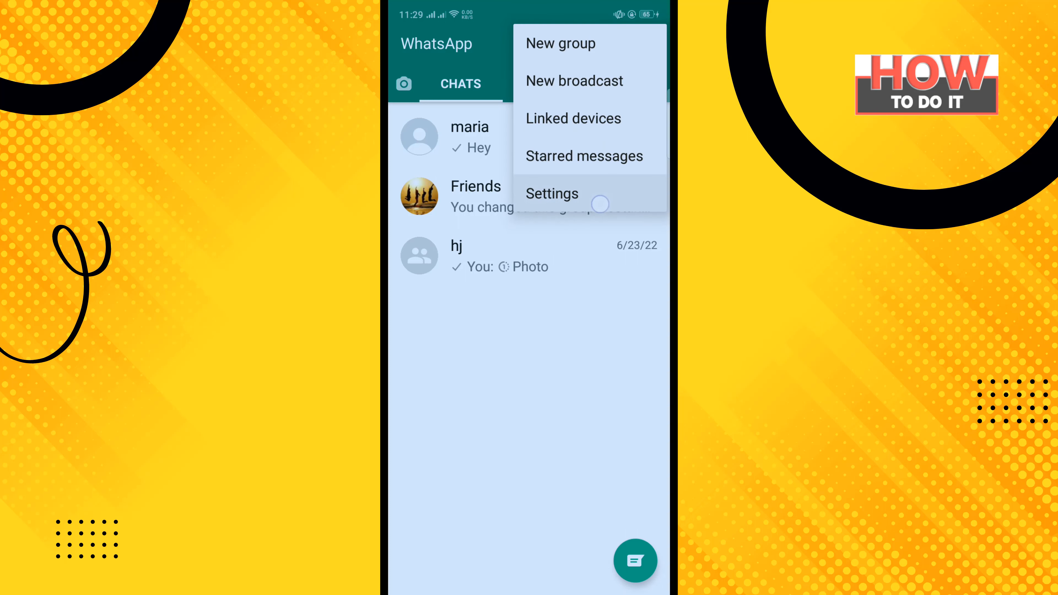
pyautogui.click(551, 193)
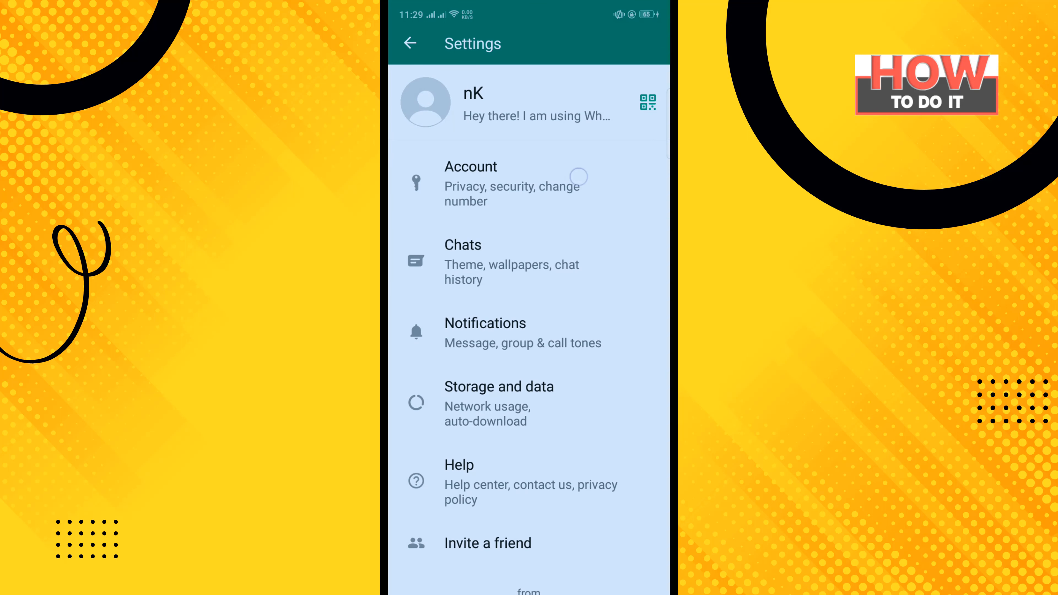
# Go through Account and Privacy to the Last seen options, currently Everyone.
pyautogui.click(470, 184)
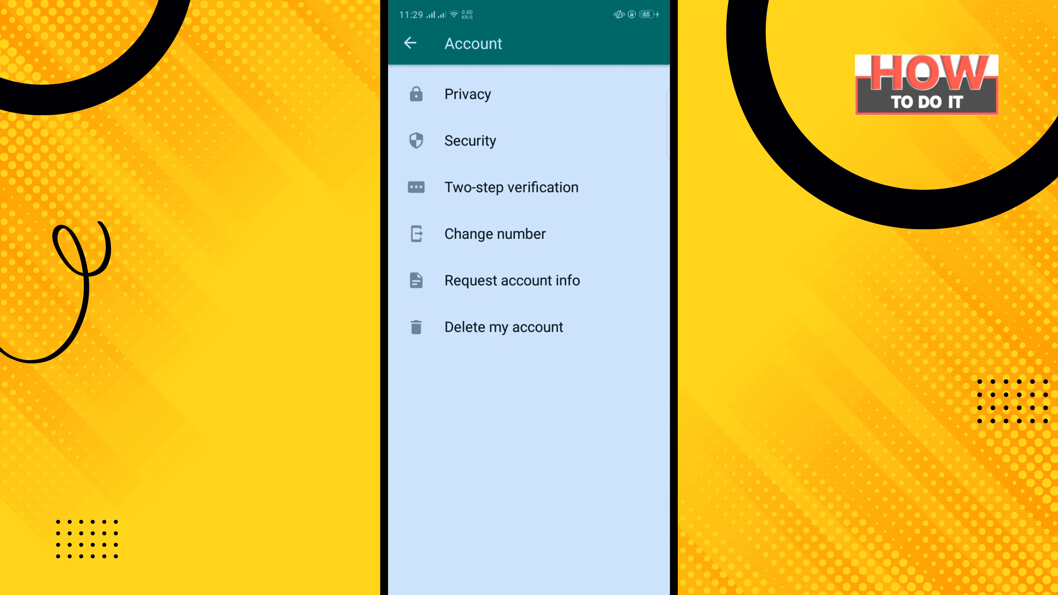
pyautogui.click(467, 94)
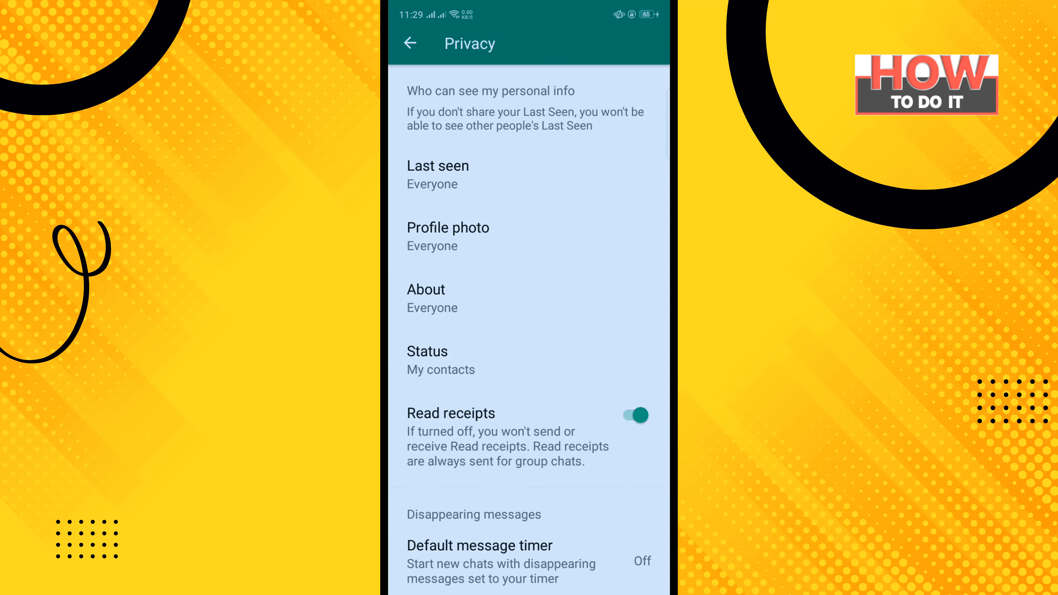
pyautogui.click(437, 175)
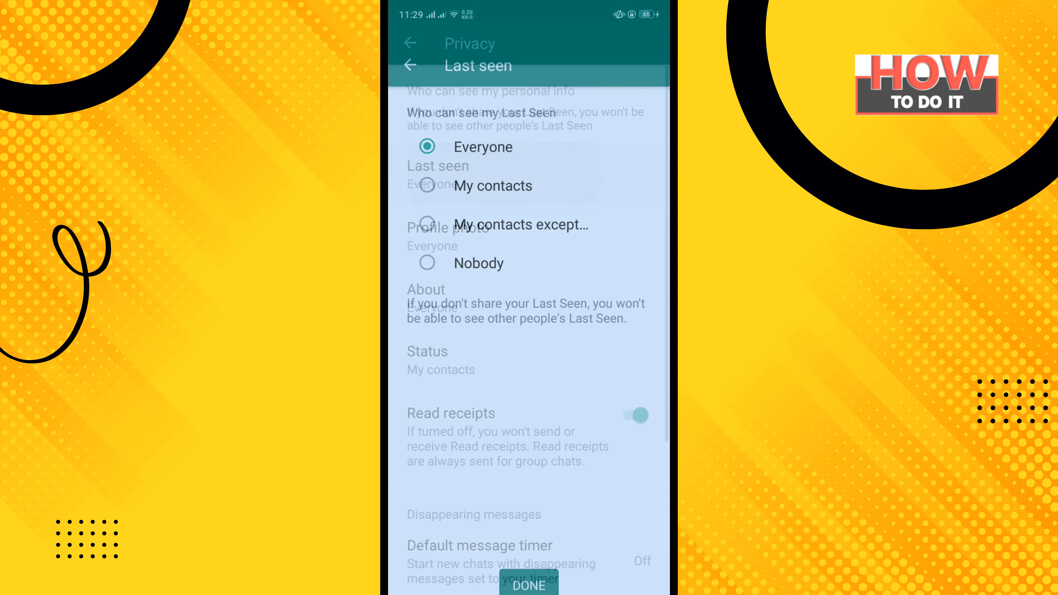